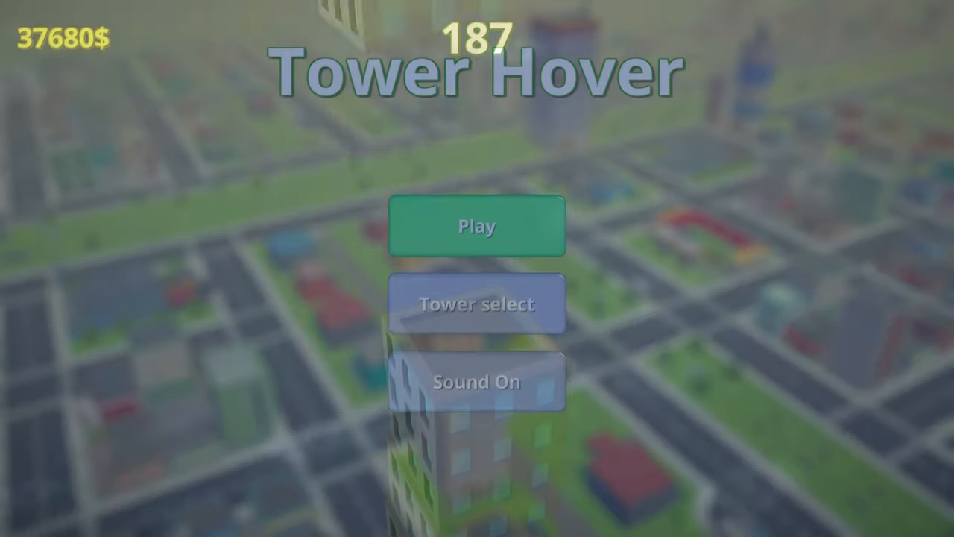
Drop floors onto the tower, raising the score to 217 and money to 46,250.
left_click(477, 225)
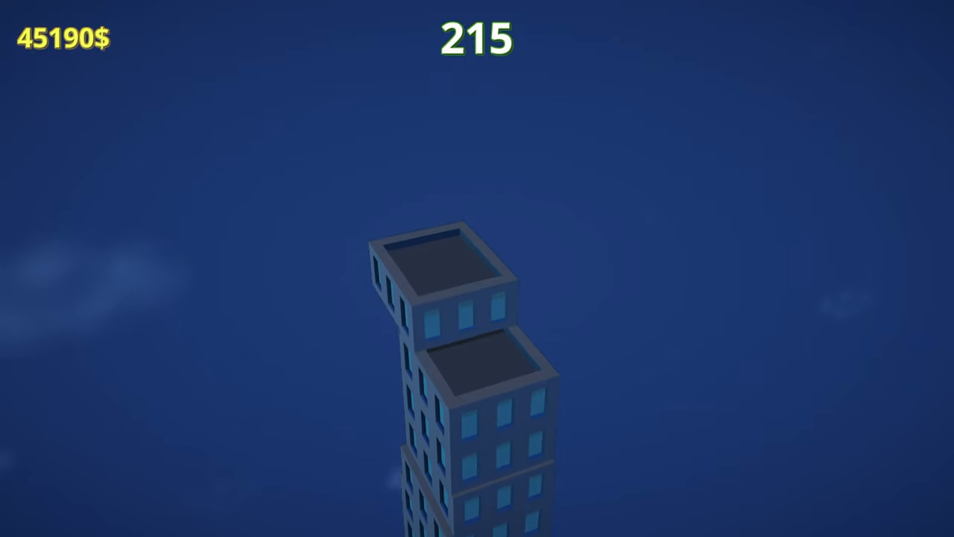
left_click(477, 335)
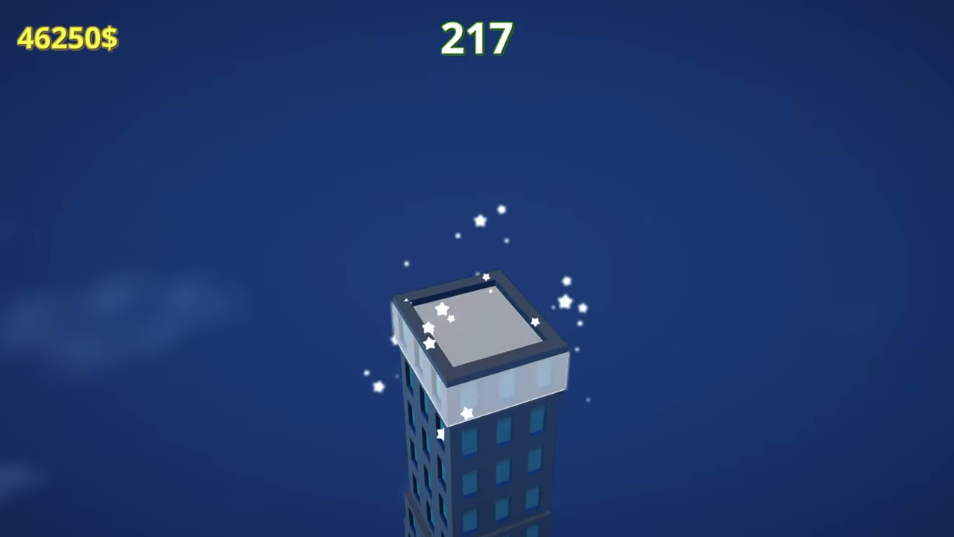
Drop the final floors until Game Over at a new high score of 242.
left_click(477, 336)
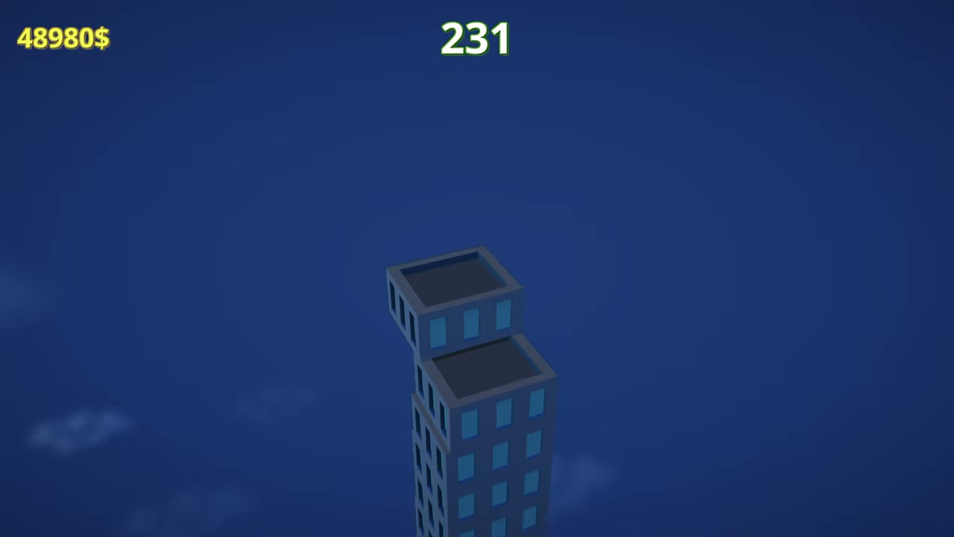
left_click(477, 336)
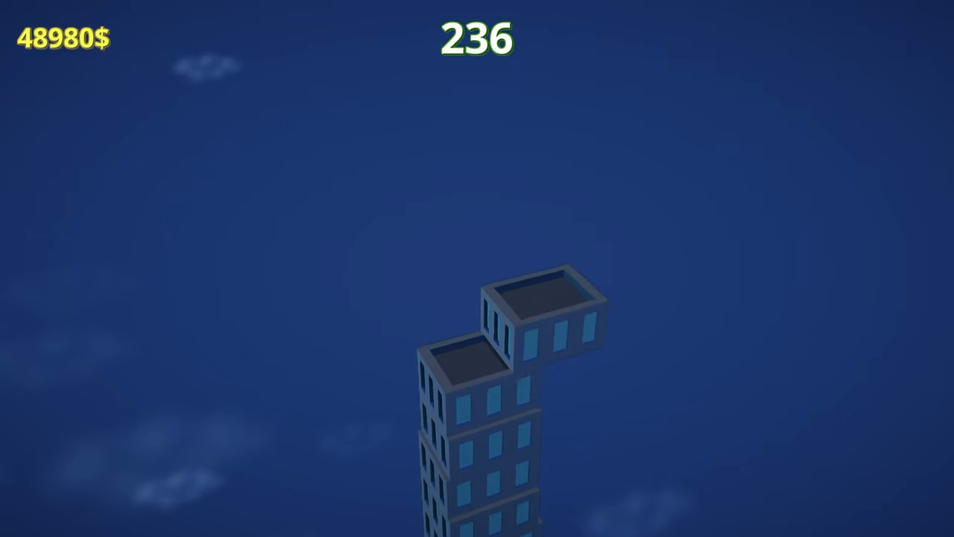
left_click(477, 320)
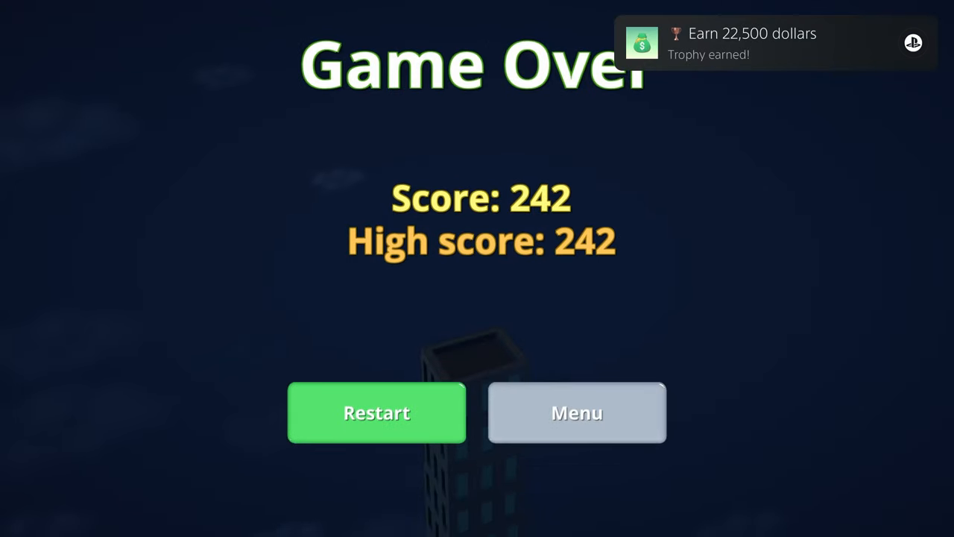
Return to the main menu and bring up the Tower select list.
left_click(575, 412)
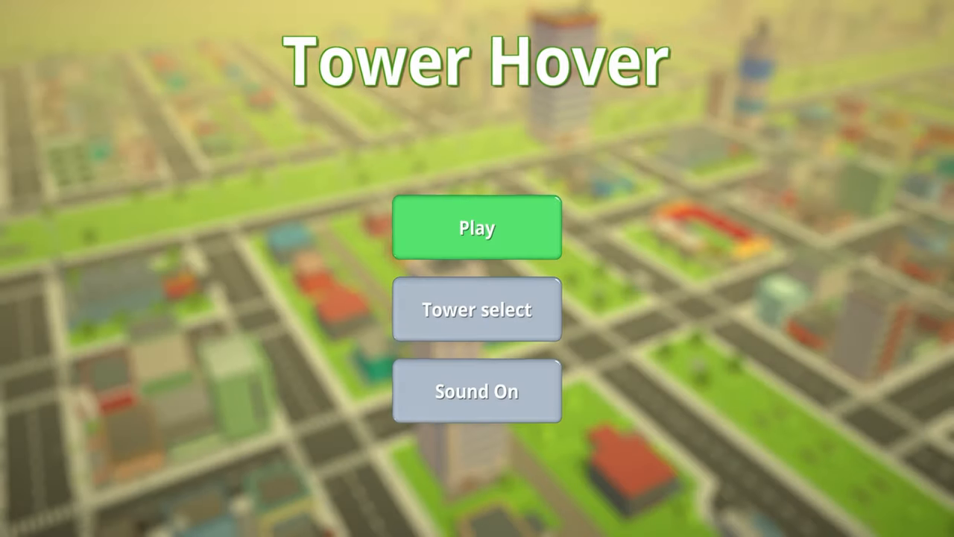
left_click(477, 309)
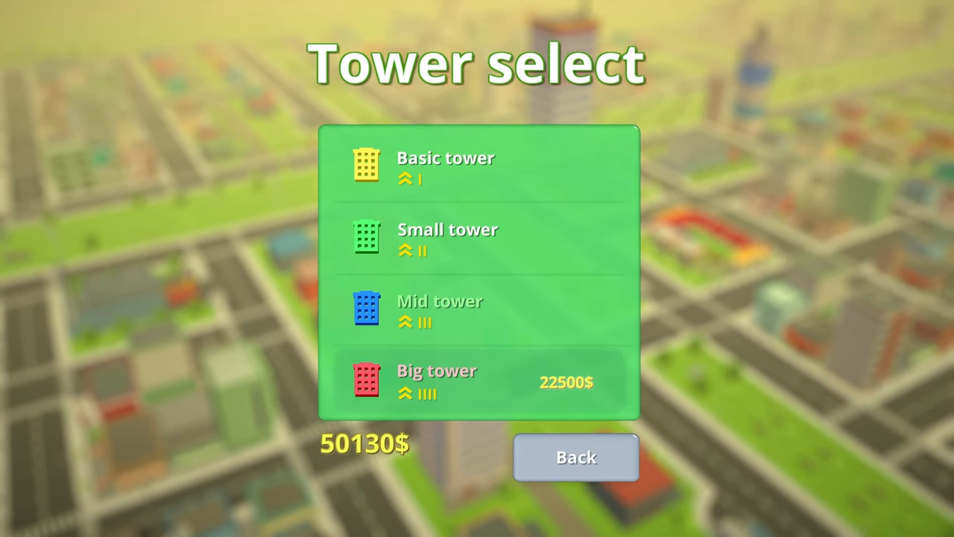